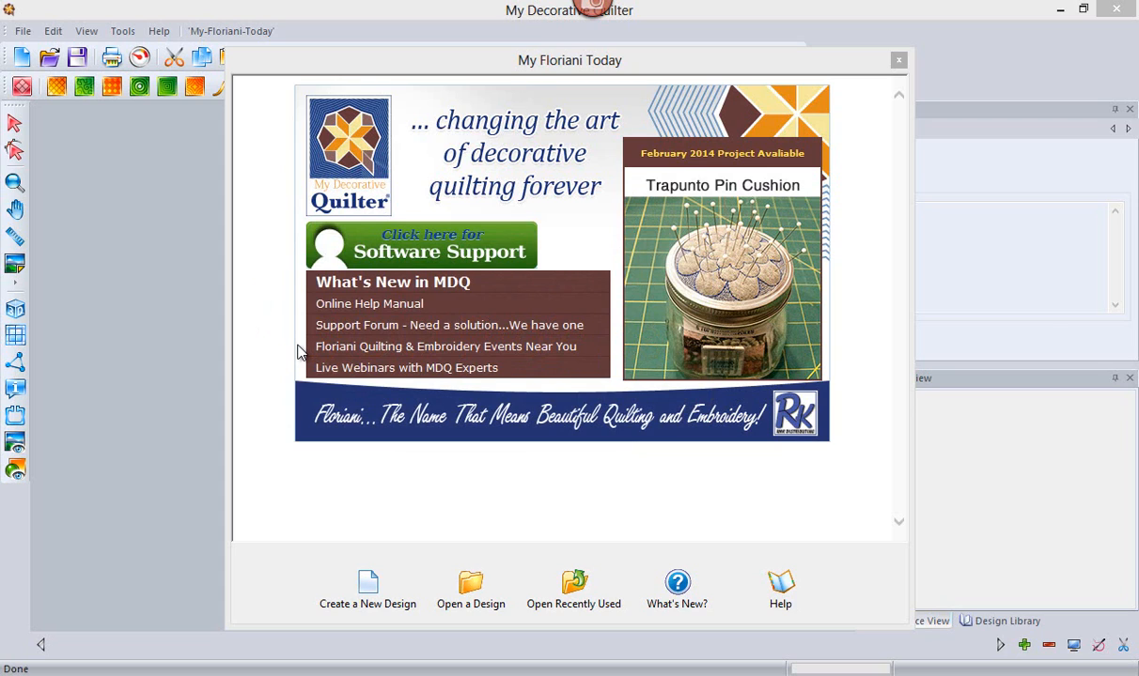
{"action": "mouse_move", "coordinate": [406, 515]}
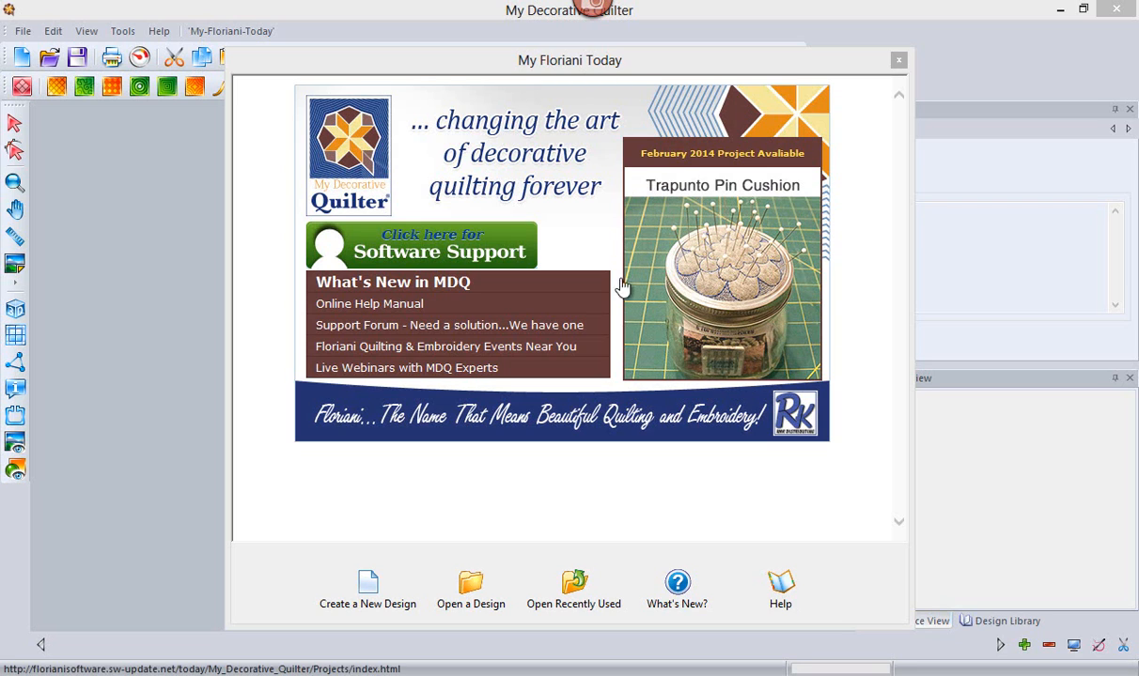
{"action": "mouse_move", "coordinate": [736, 350]}
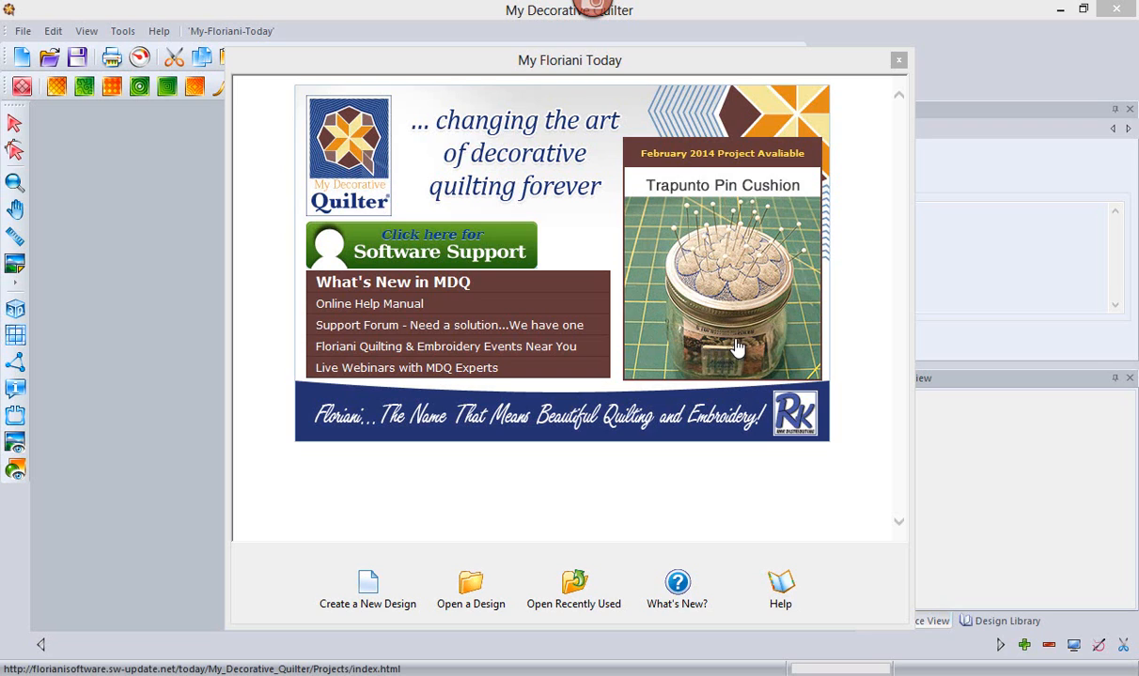
{"action": "mouse_move", "coordinate": [870, 372]}
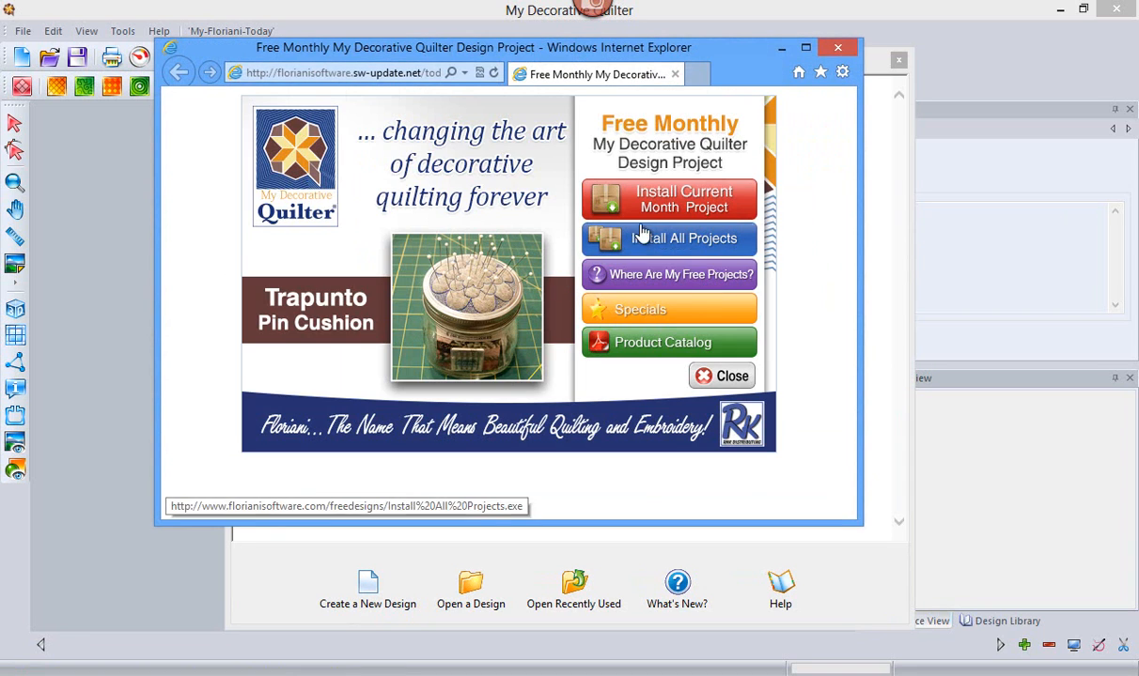
{"action": "mouse_move", "coordinate": [515, 310]}
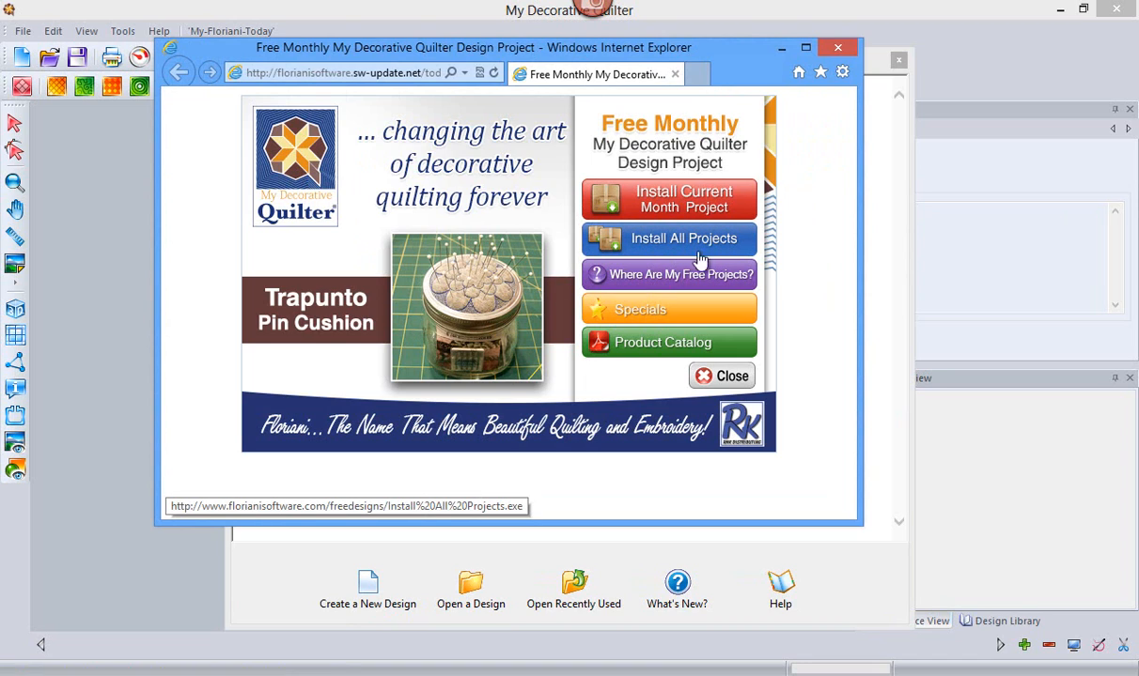
{"action": "mouse_move", "coordinate": [601, 389]}
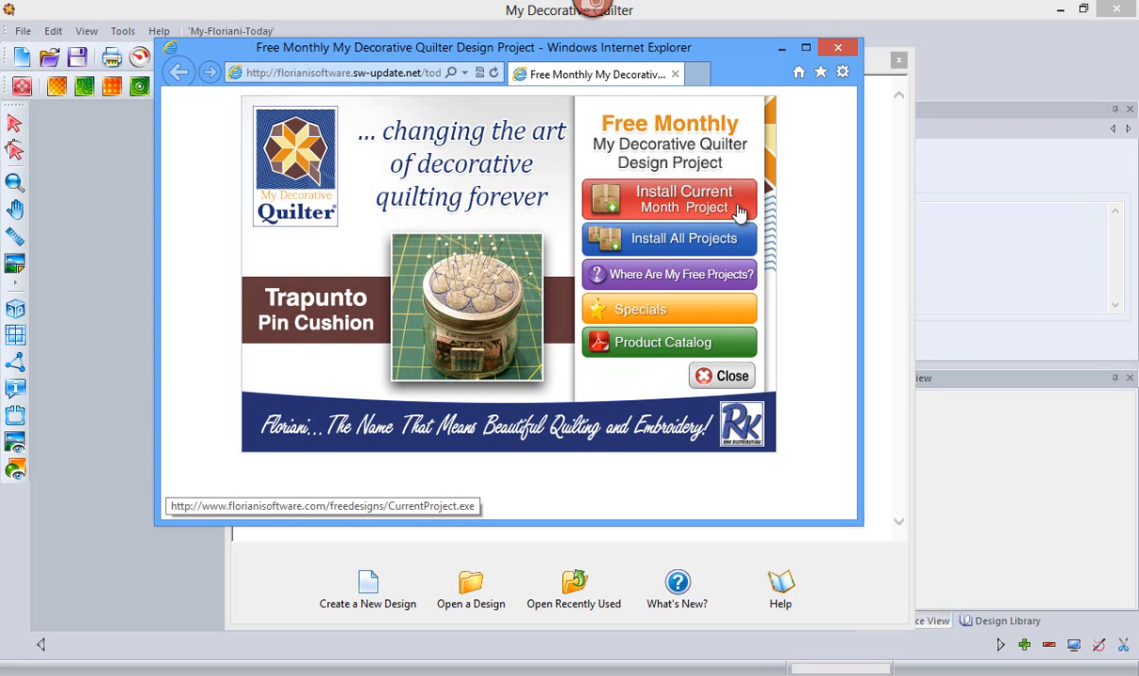
{"action": "mouse_move", "coordinate": [662, 342]}
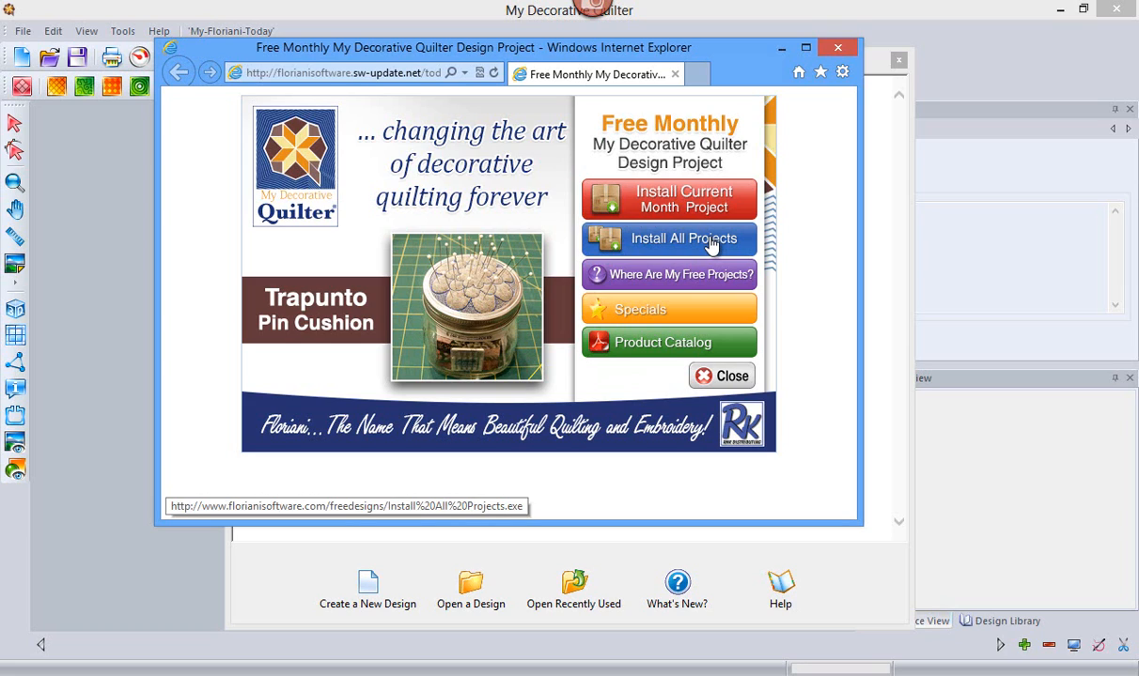
{"action": "mouse_move", "coordinate": [731, 241]}
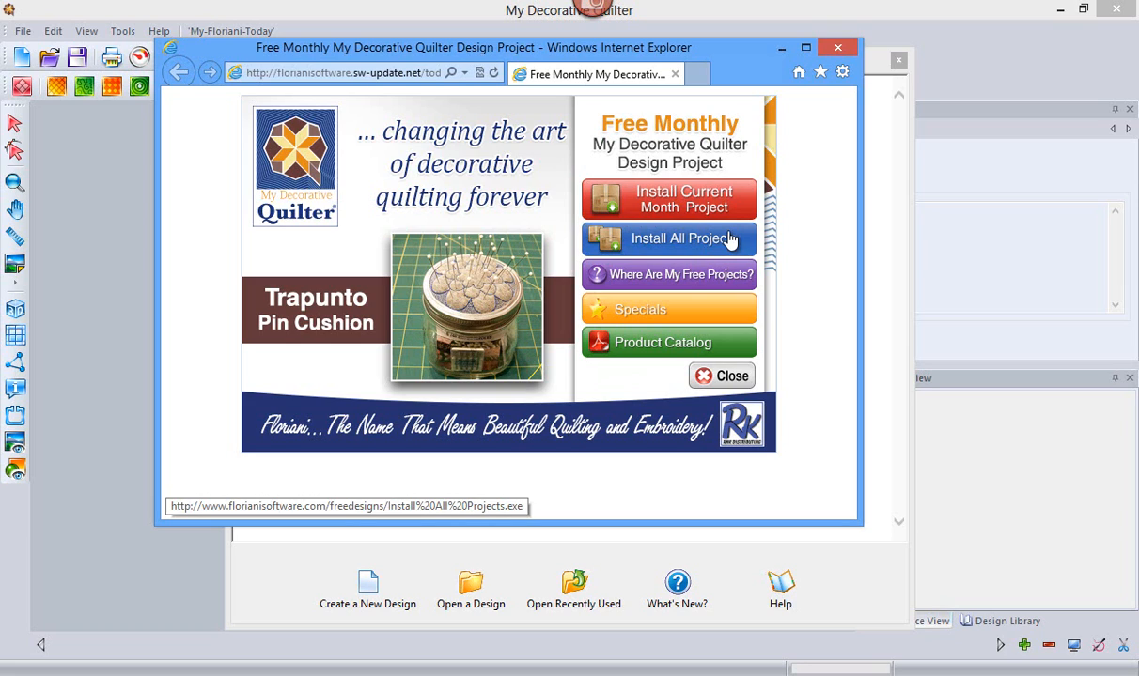
{"action": "mouse_move", "coordinate": [825, 204]}
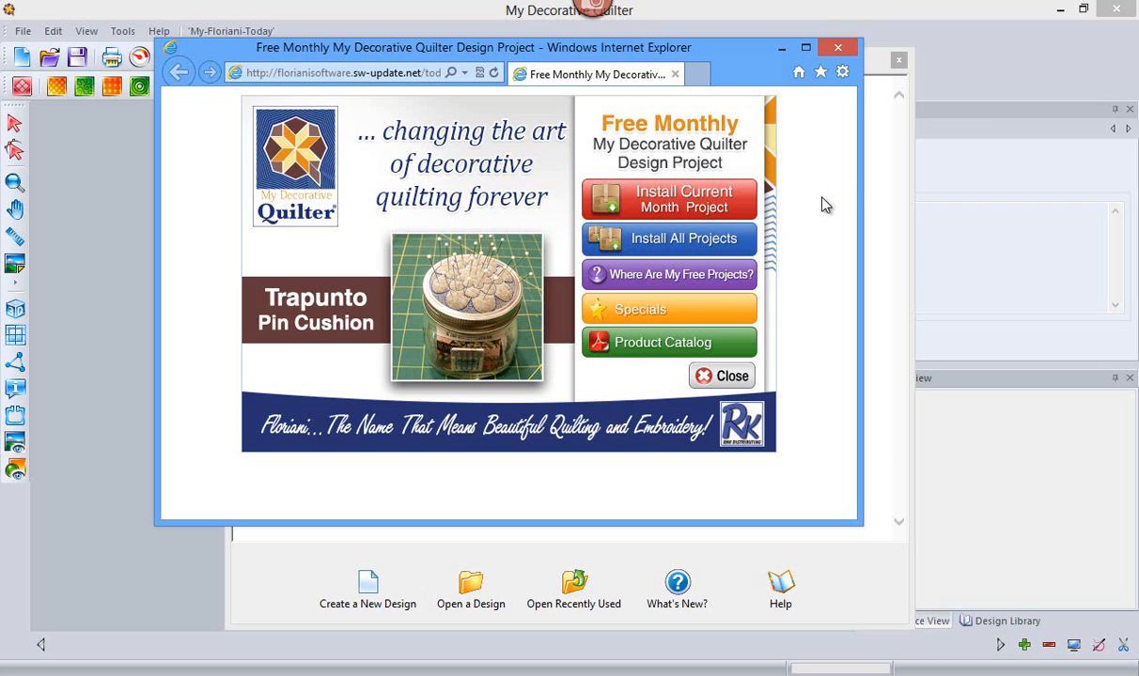
{"action": "mouse_move", "coordinate": [839, 49]}
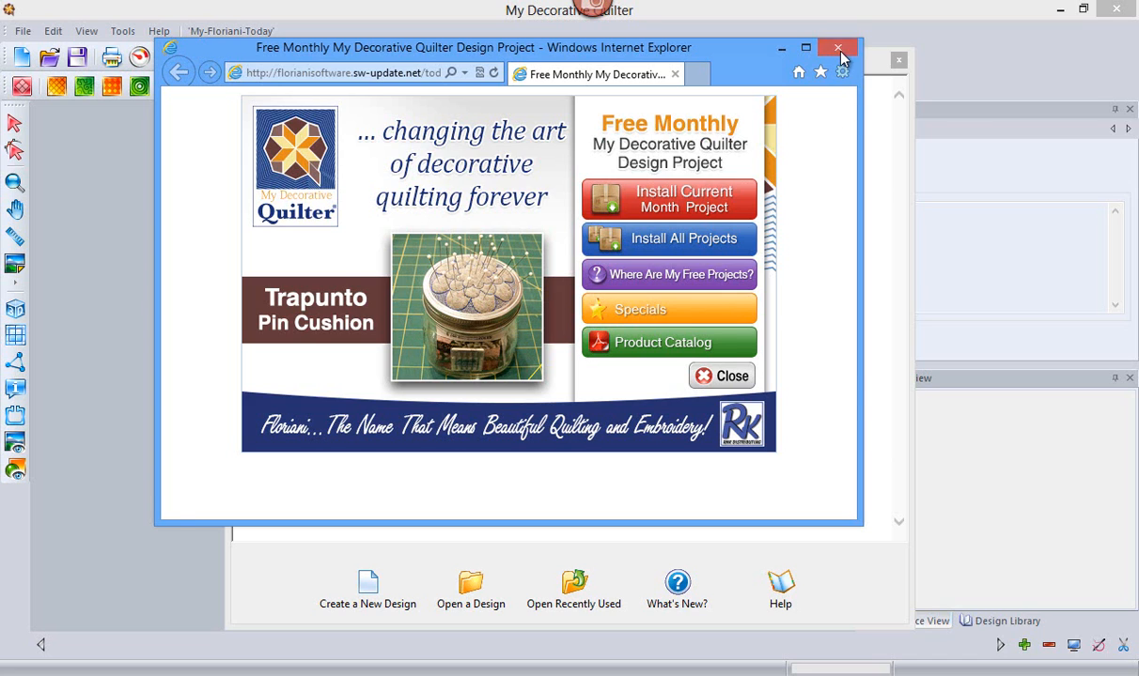
{"action": "left_click", "coordinate": [838, 49]}
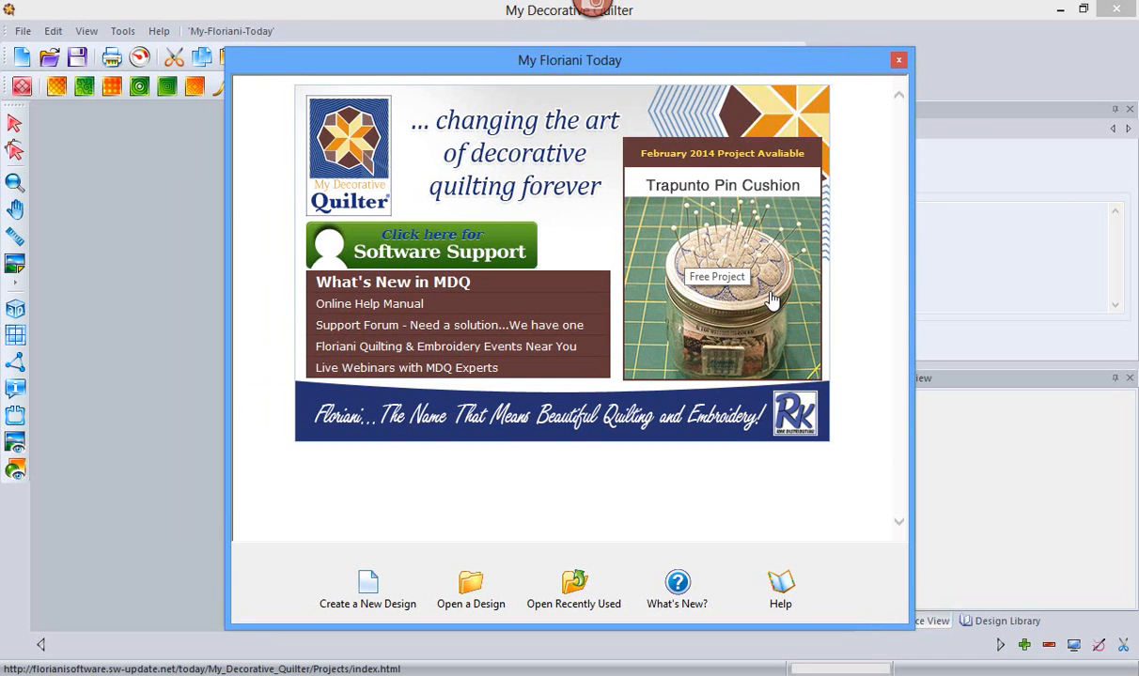
{"action": "mouse_move", "coordinate": [770, 312]}
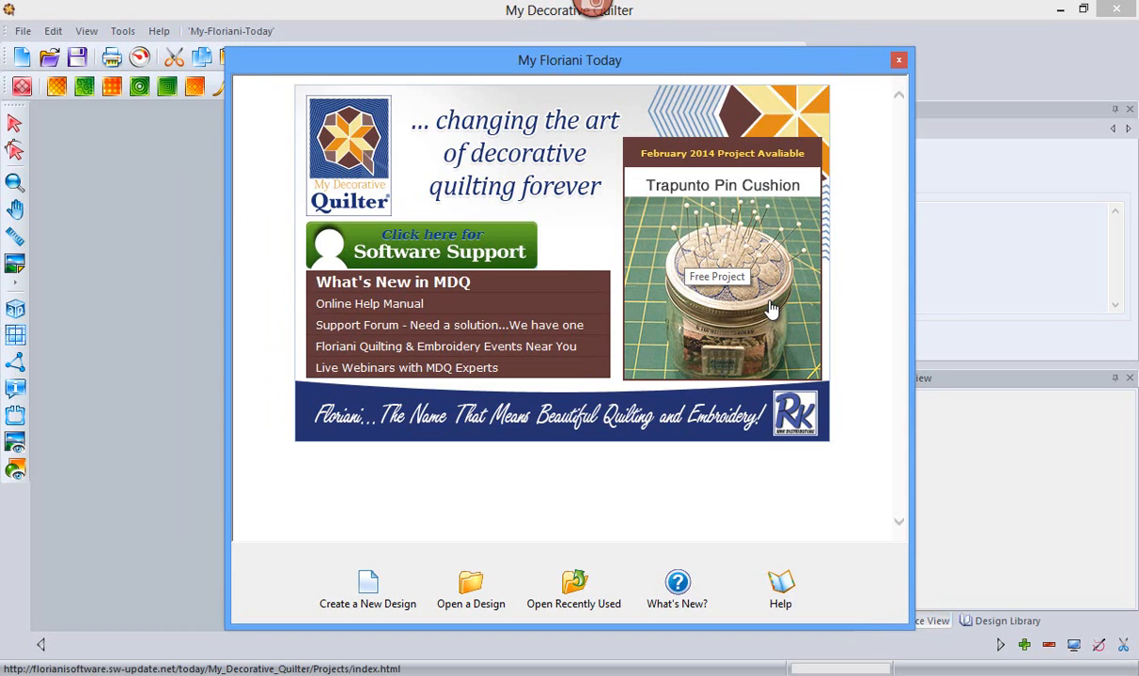
{"action": "mouse_move", "coordinate": [767, 308]}
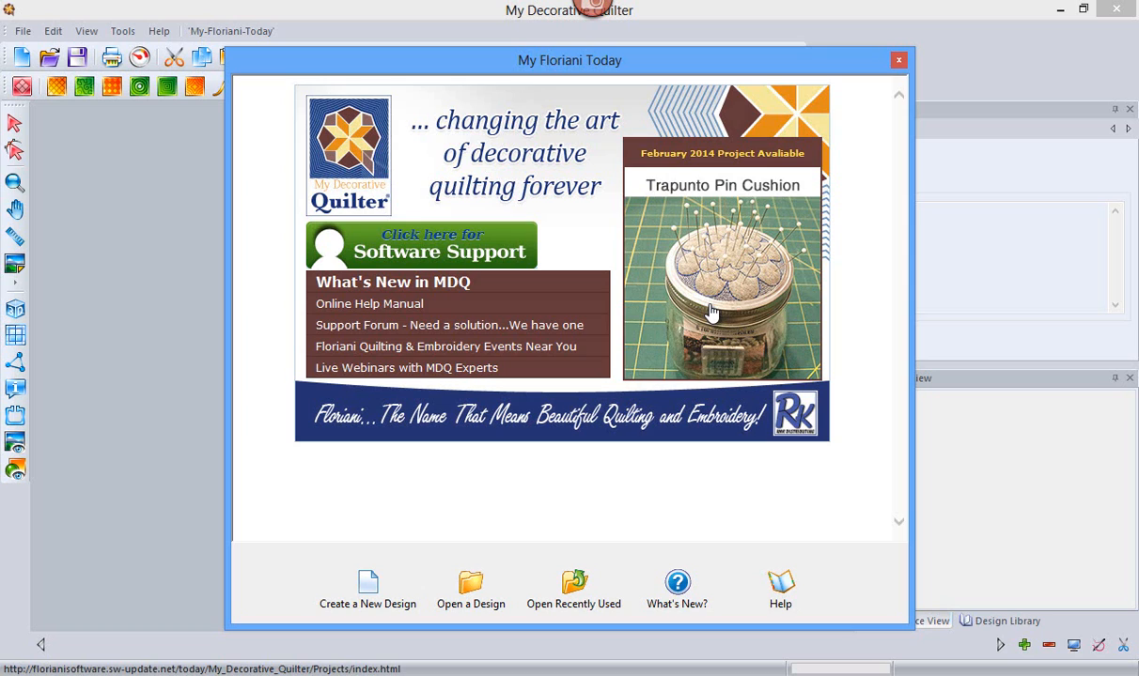
{"action": "mouse_move", "coordinate": [750, 321]}
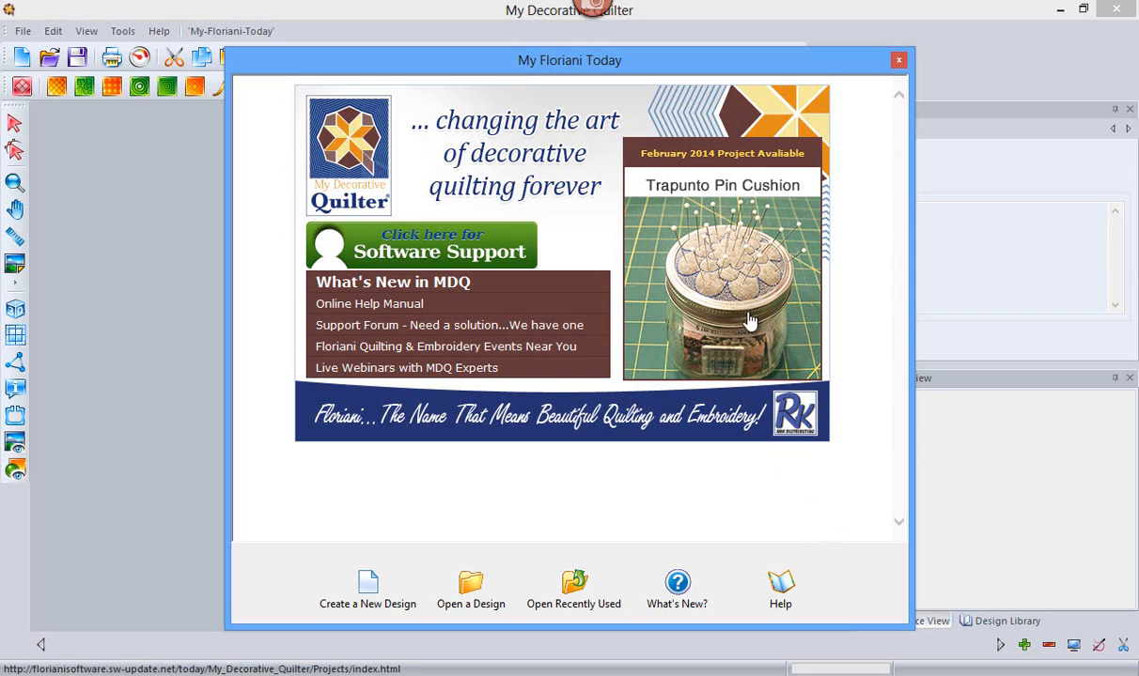